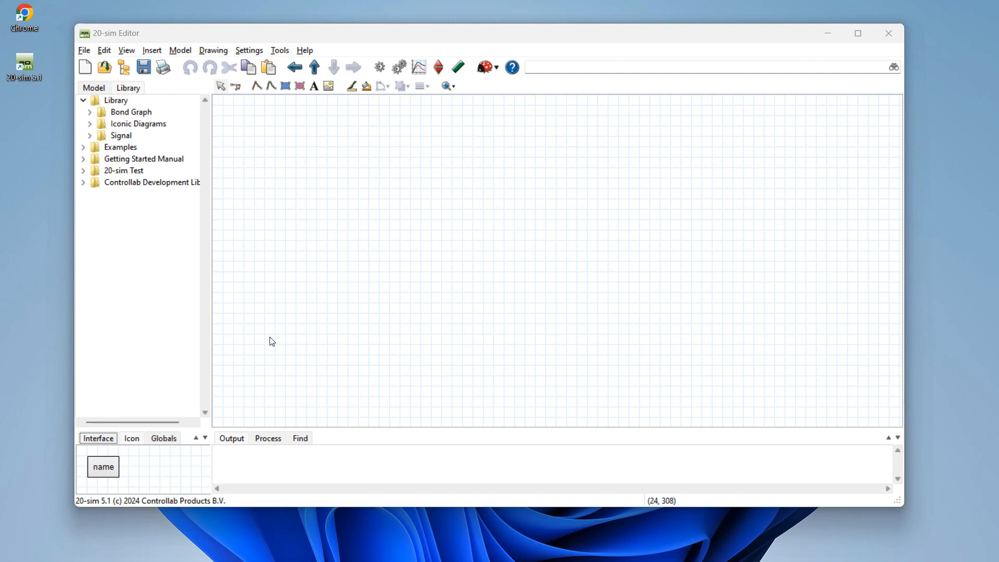
pyautogui.moveTo(250, 322)
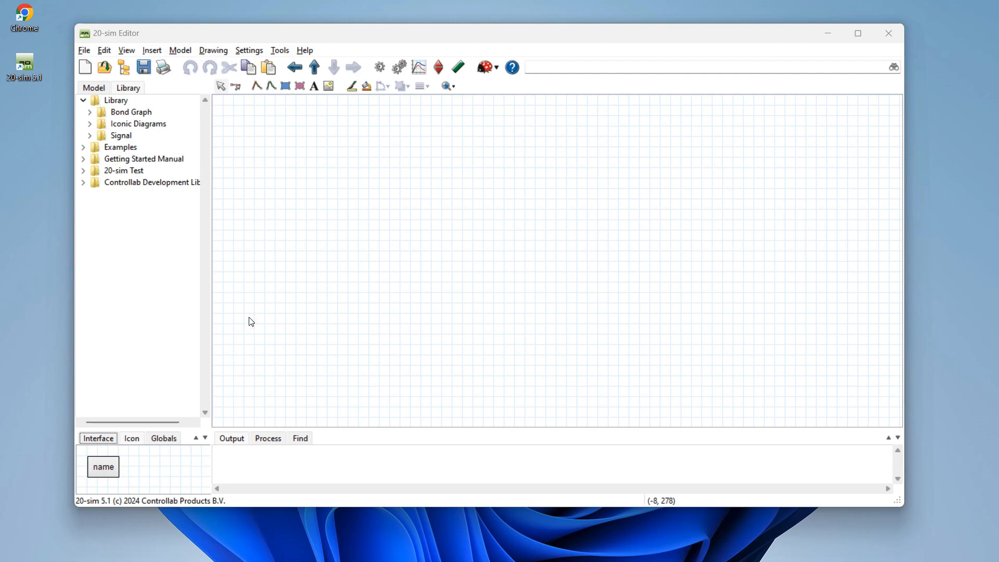
# Place a Constant block from Signal > Sources onto the canvas
pyautogui.click(90, 138)
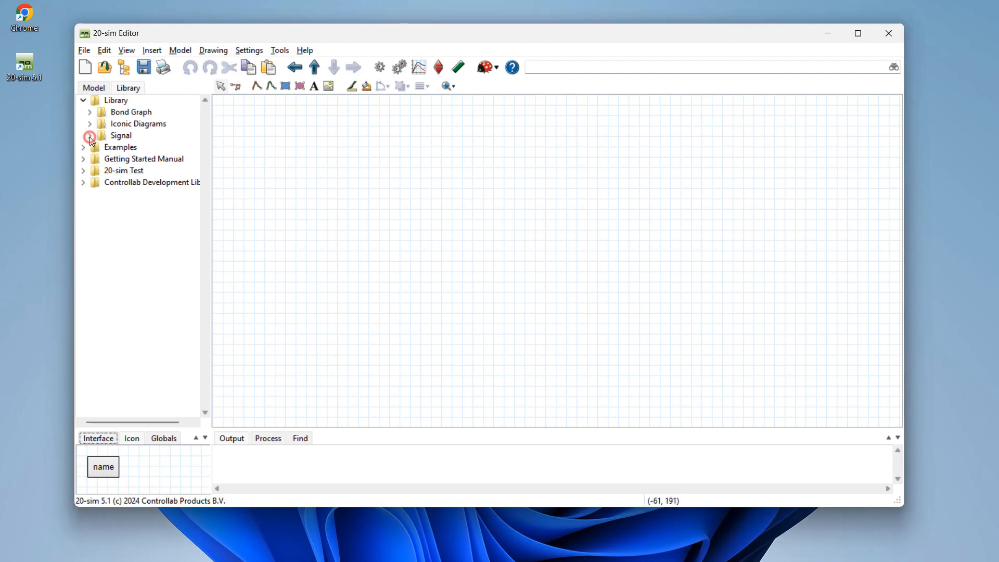
pyautogui.click(90, 135)
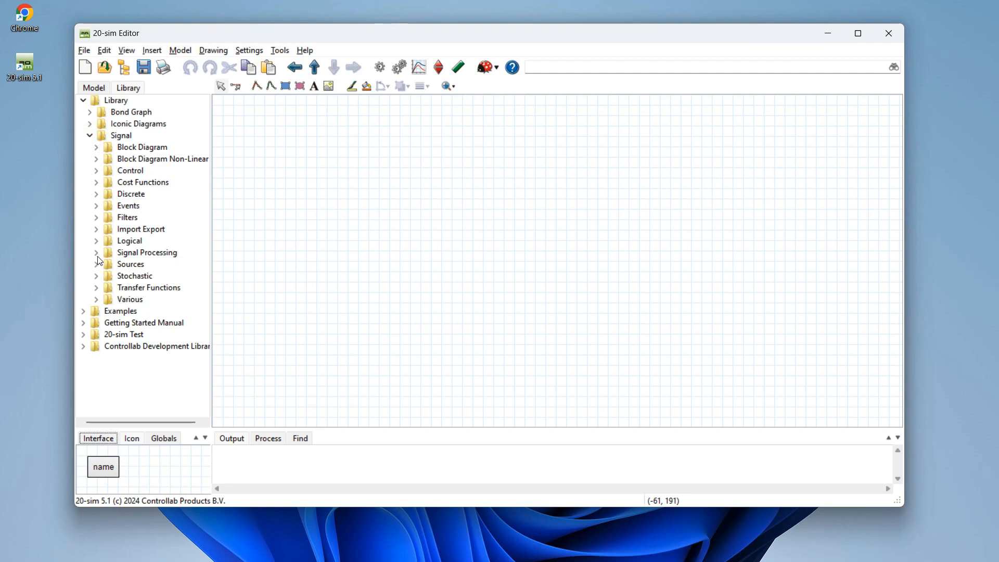
pyautogui.click(96, 263)
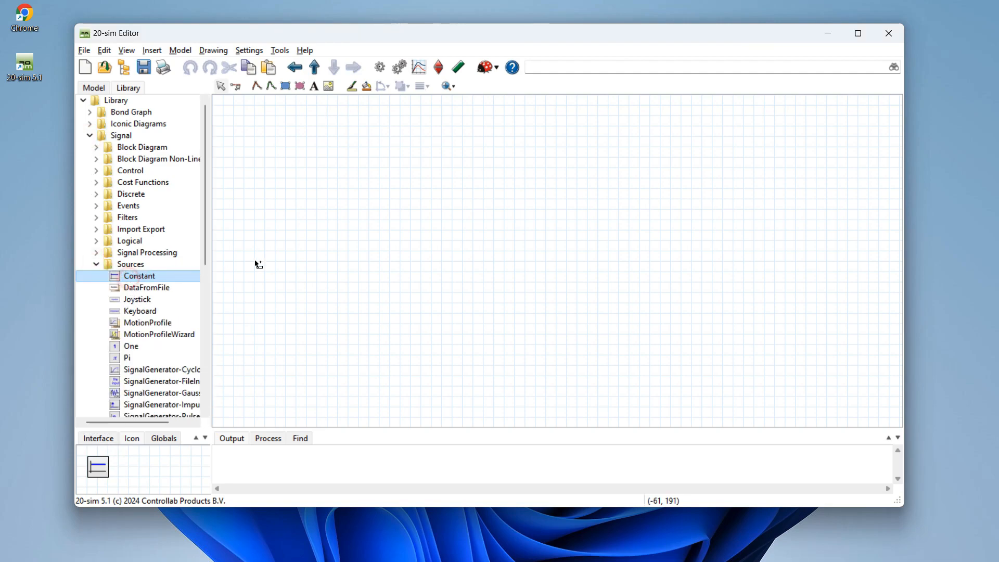
pyautogui.moveTo(139, 275); pyautogui.dragTo(337, 228)
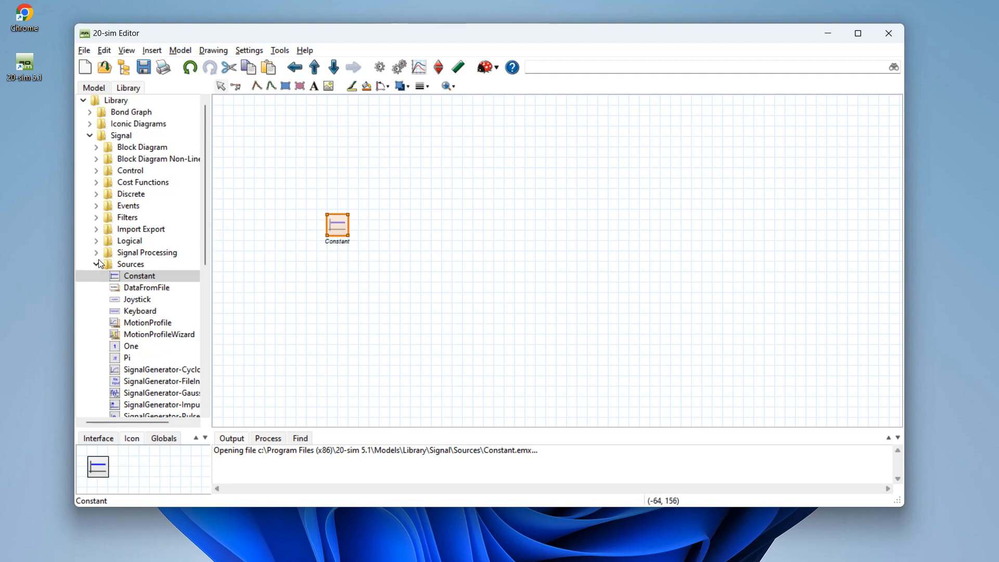
# Add Gain and Integrate blocks from Block Diagram in a row right of Constant
pyautogui.click(96, 264)
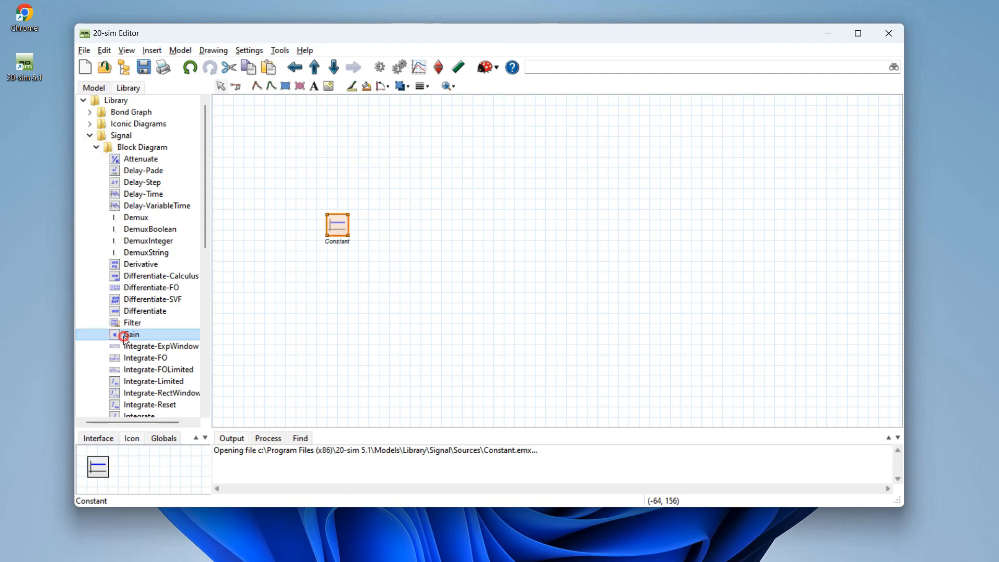
pyautogui.moveTo(131, 335); pyautogui.dragTo(420, 224)
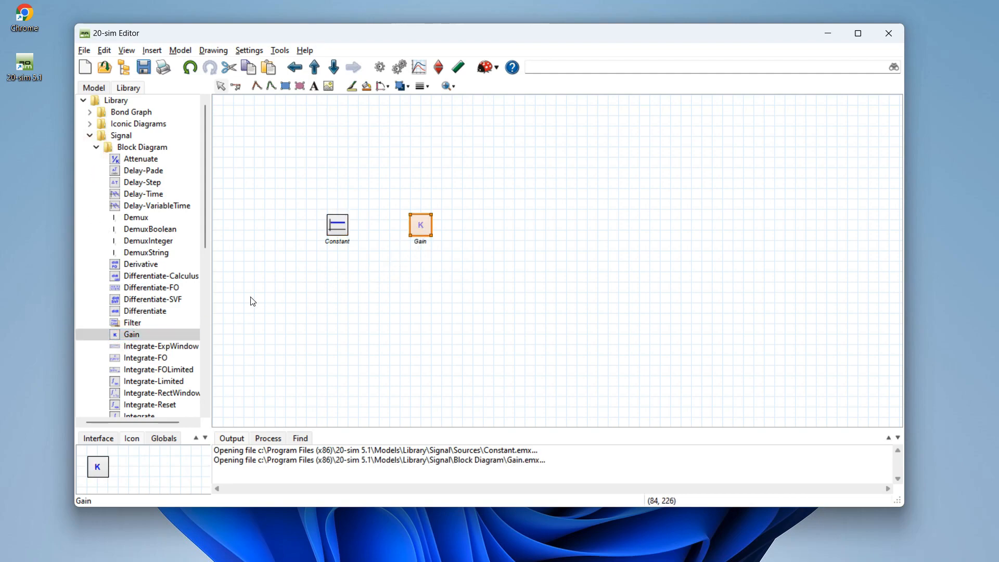
pyautogui.scroll(-3)
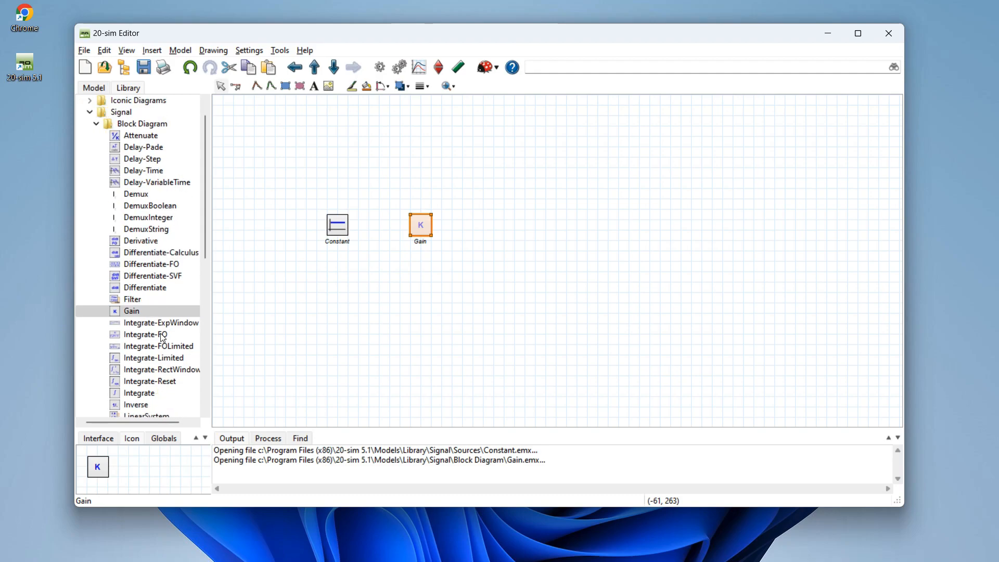
pyautogui.click(139, 393)
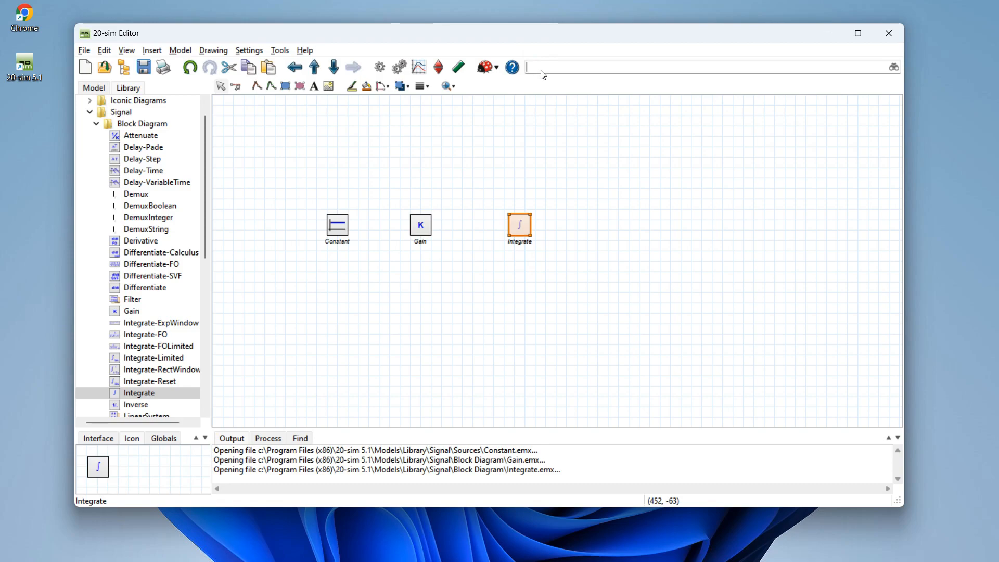
# Search the library for 'monitor' and place SignalMonitor right of Integrate
pyautogui.write('mon')
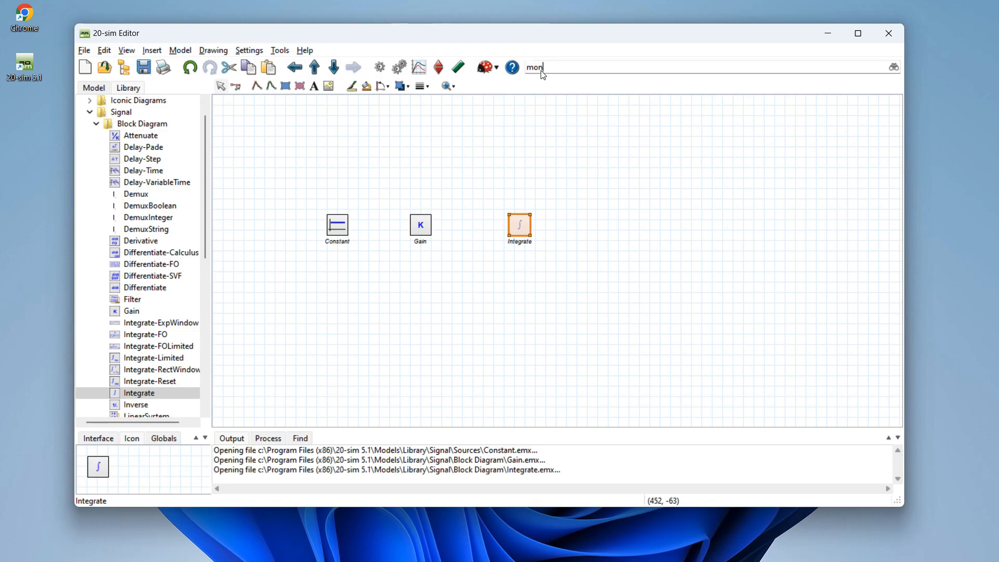
pyautogui.write('itor')
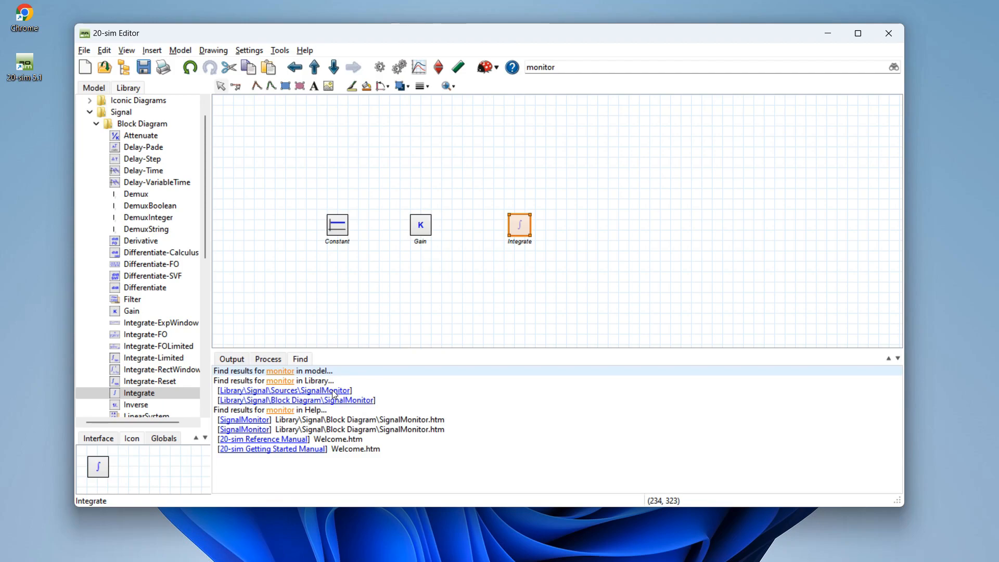
pyautogui.click(284, 390)
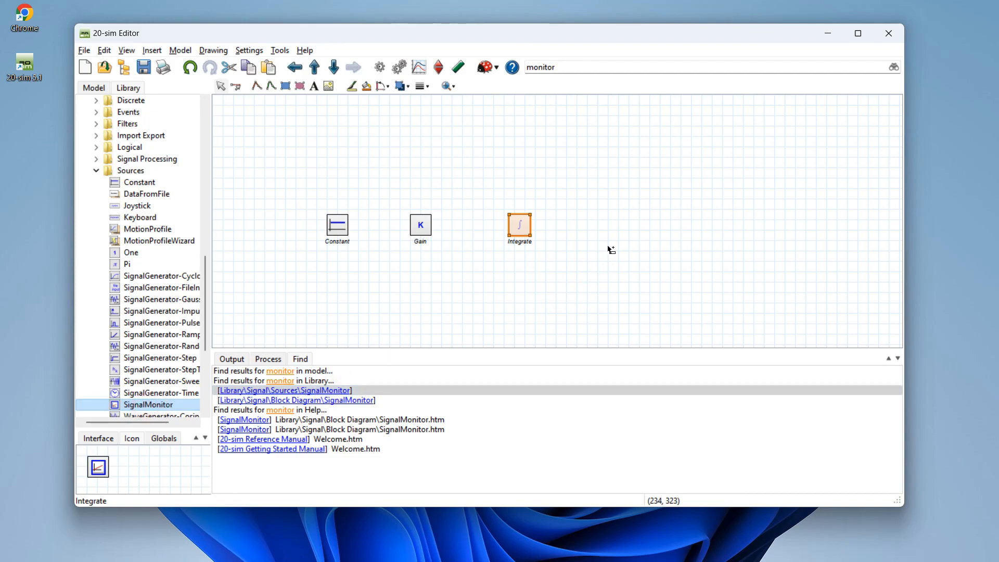
pyautogui.moveTo(148, 404); pyautogui.dragTo(612, 228)
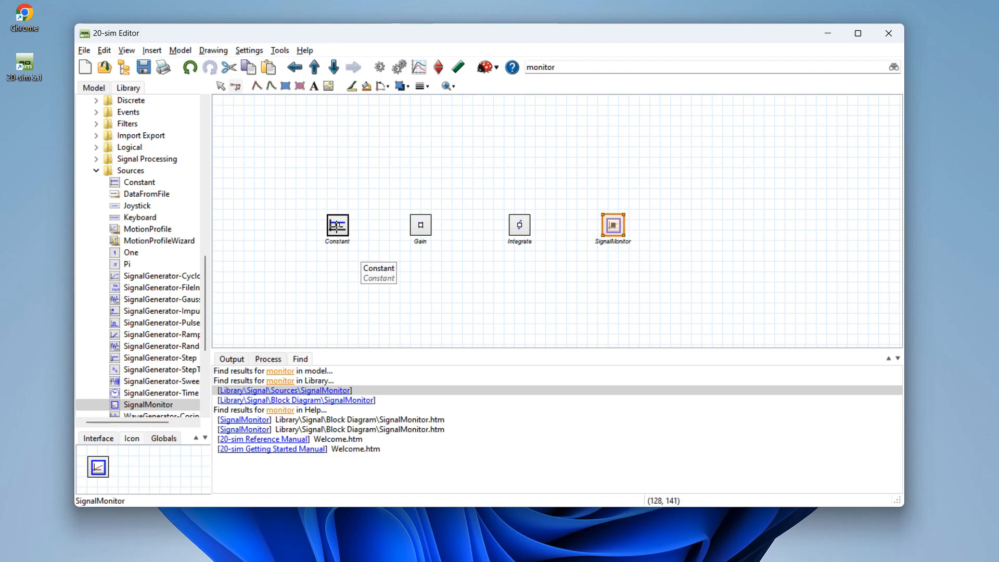
# Connect Constant's output to the Gain input
pyautogui.moveTo(349, 225); pyautogui.dragTo(411, 226)
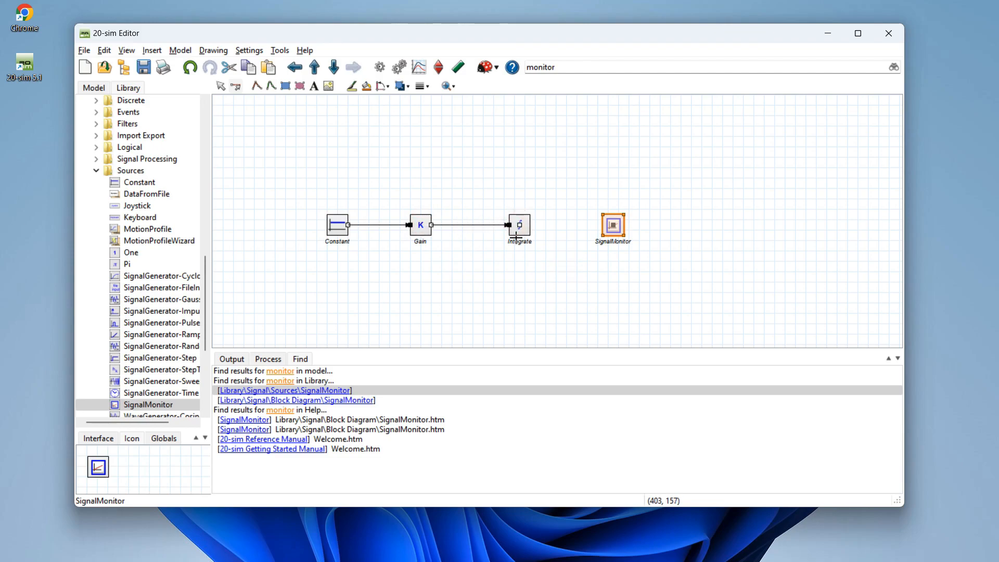
pyautogui.moveTo(521, 224)
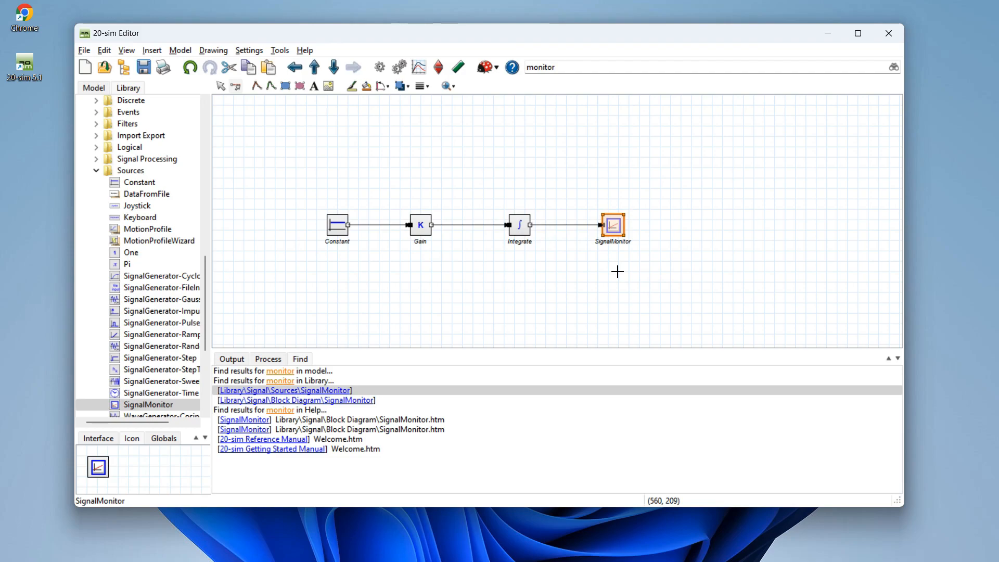
pyautogui.moveTo(419, 66)
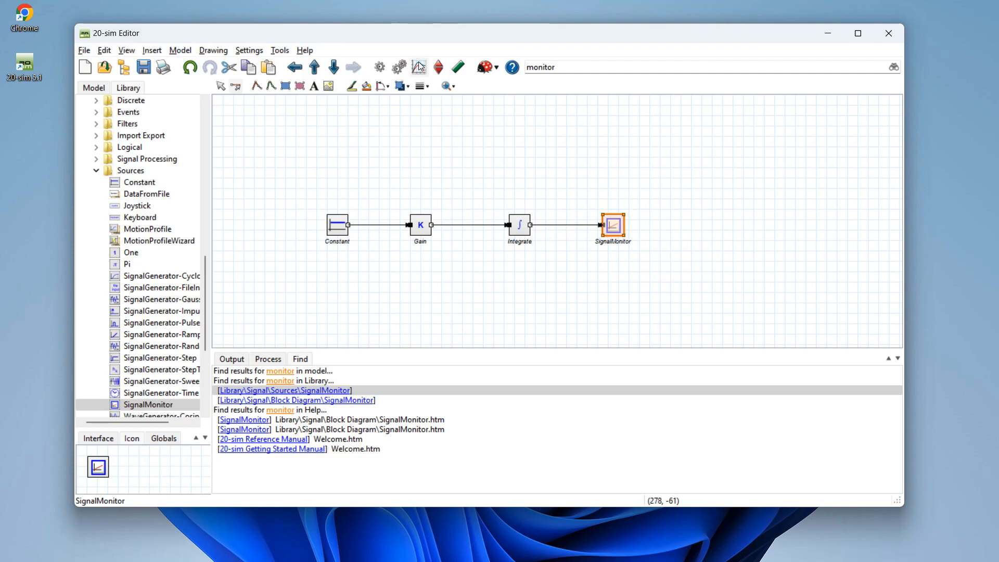
# Run the open-loop simulation in the Simulator, plotting a 0-to-10 ramp
pyautogui.click(418, 67)
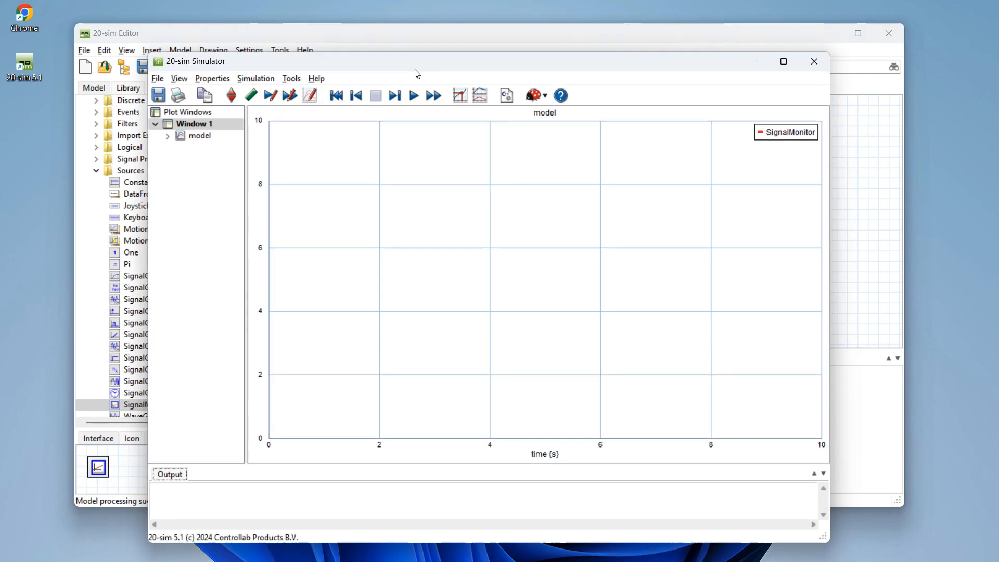
pyautogui.click(414, 95)
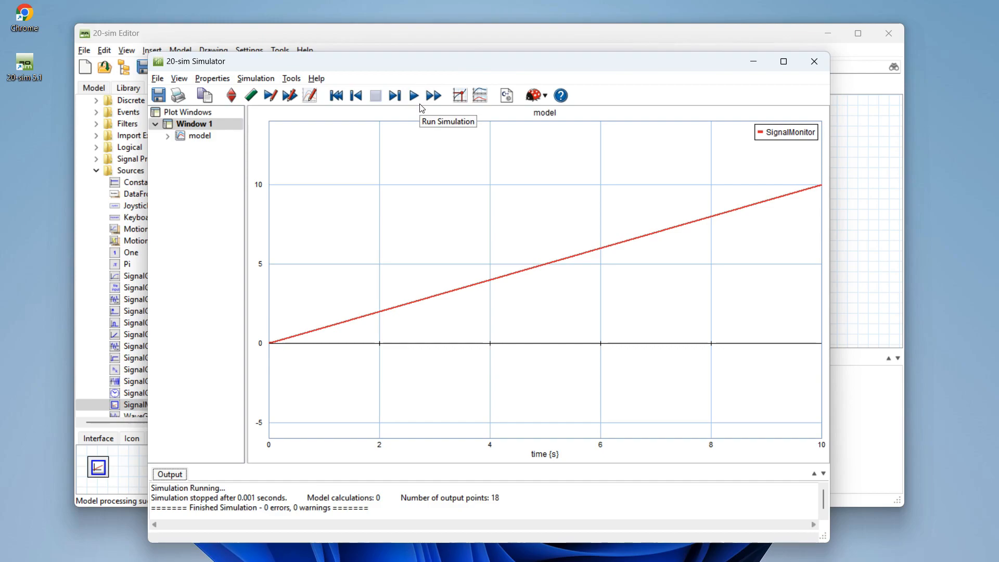
pyautogui.moveTo(421, 107)
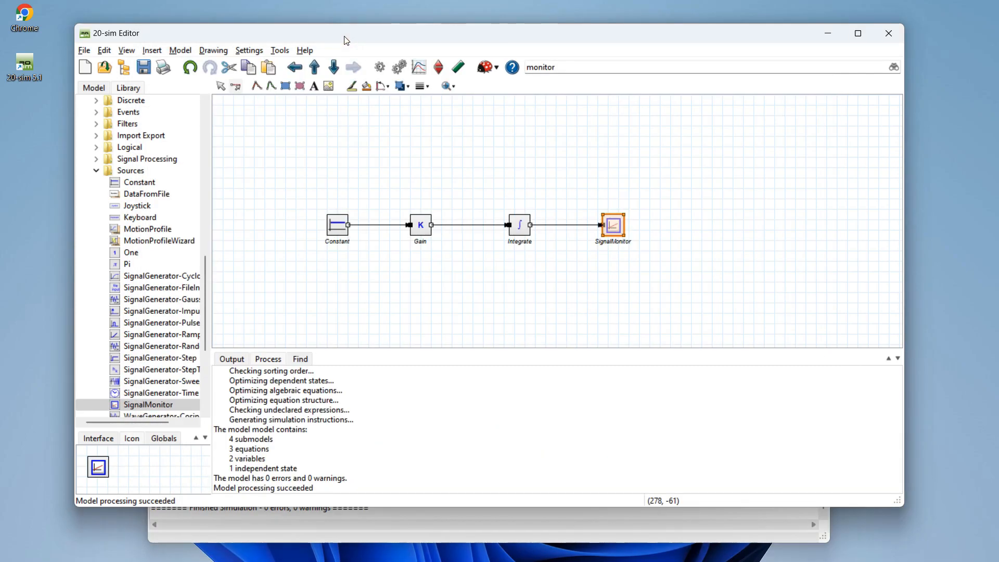
# Draw a feedback line from Integrate's output back to the Constant–Gain link
pyautogui.click(93, 88)
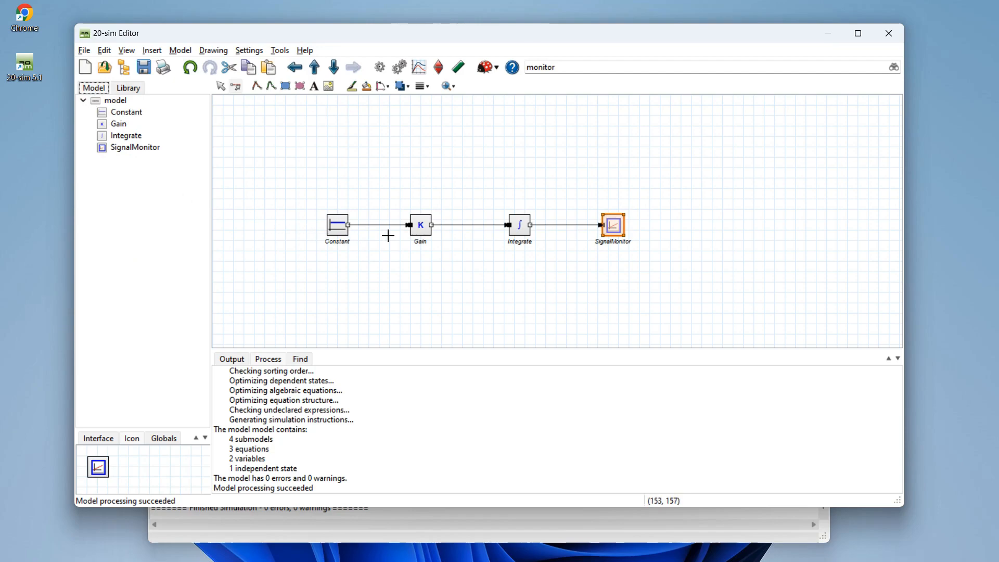
pyautogui.moveTo(652, 235)
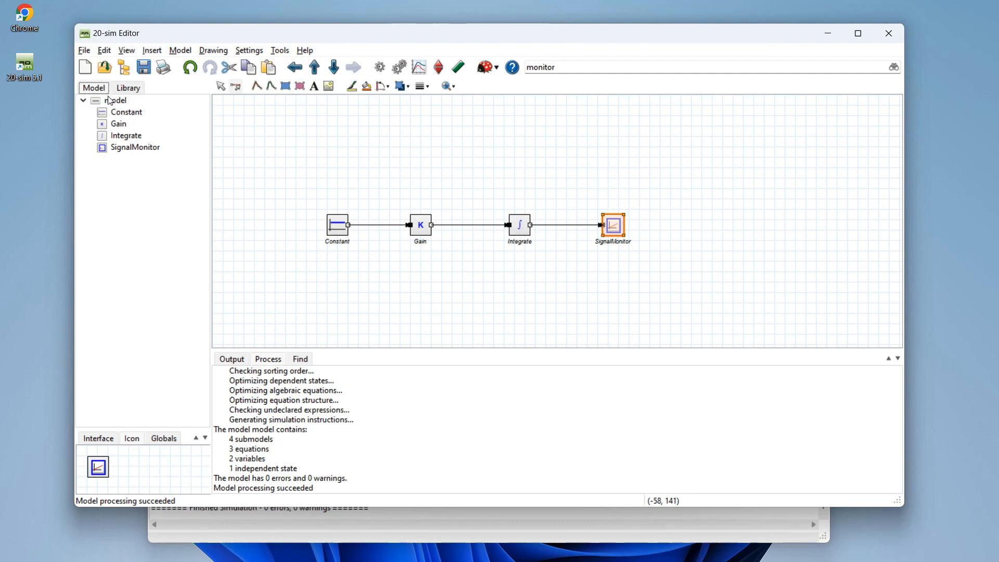
pyautogui.moveTo(106, 151)
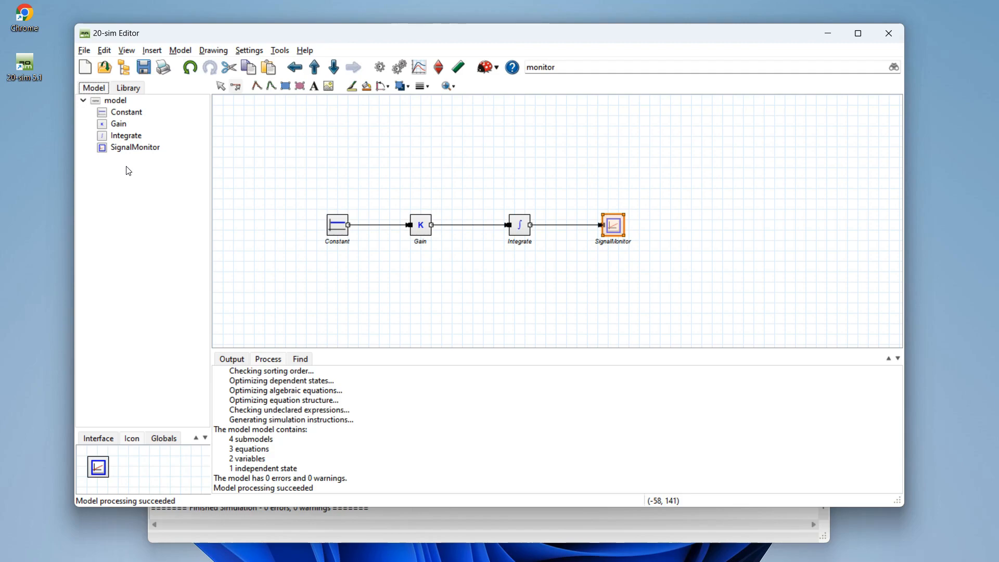
pyautogui.moveTo(666, 208)
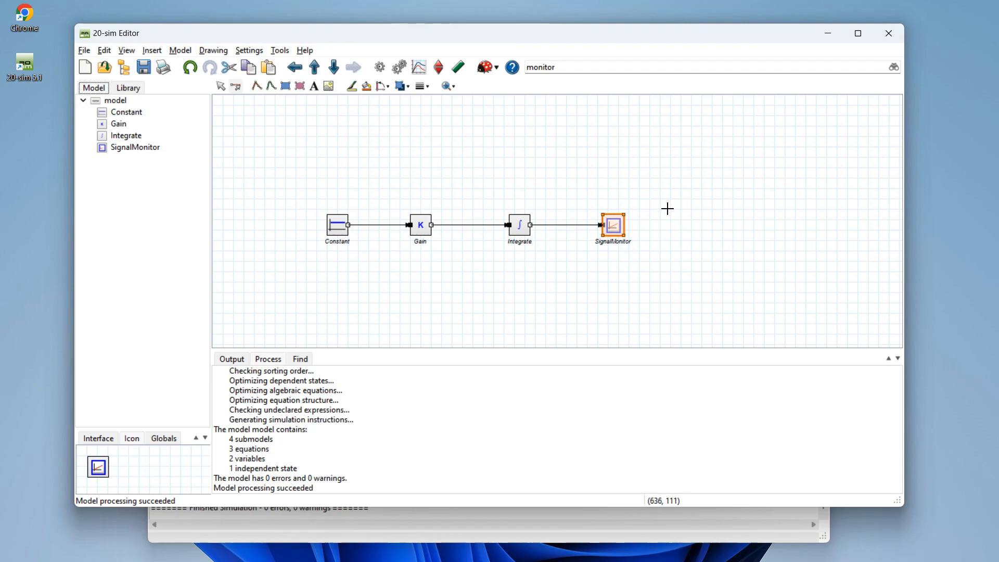
pyautogui.moveTo(634, 252)
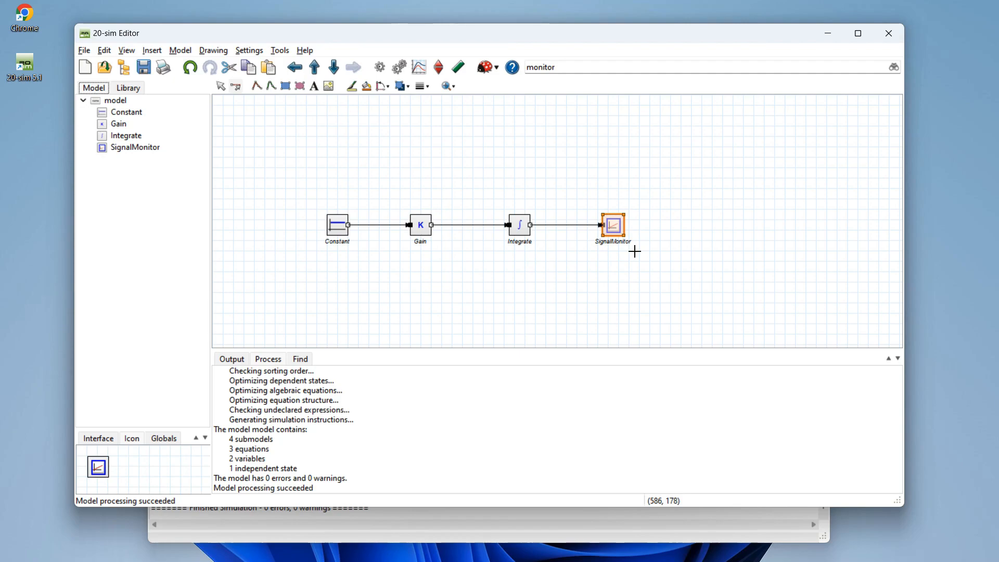
pyautogui.moveTo(617, 247)
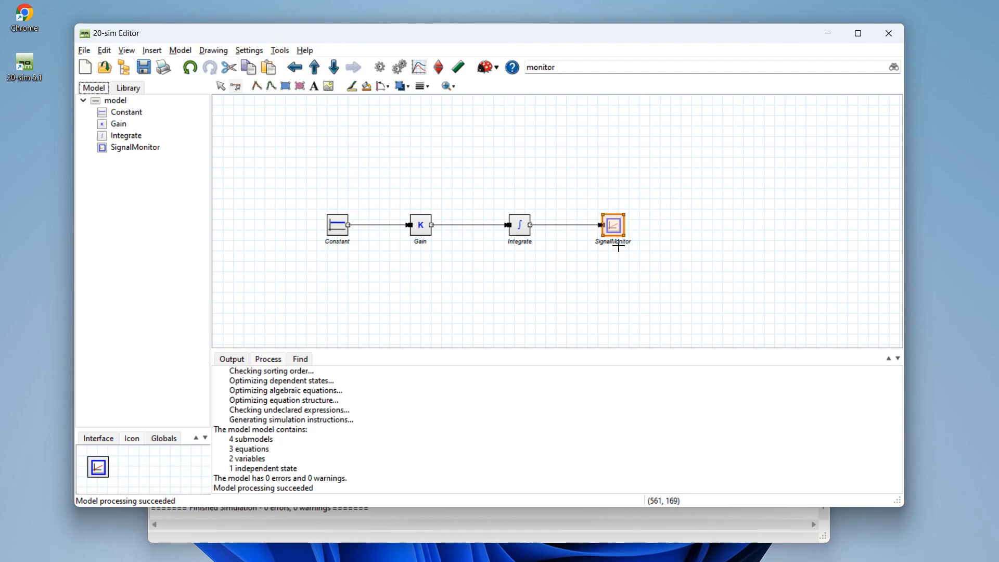
pyautogui.moveTo(564, 227)
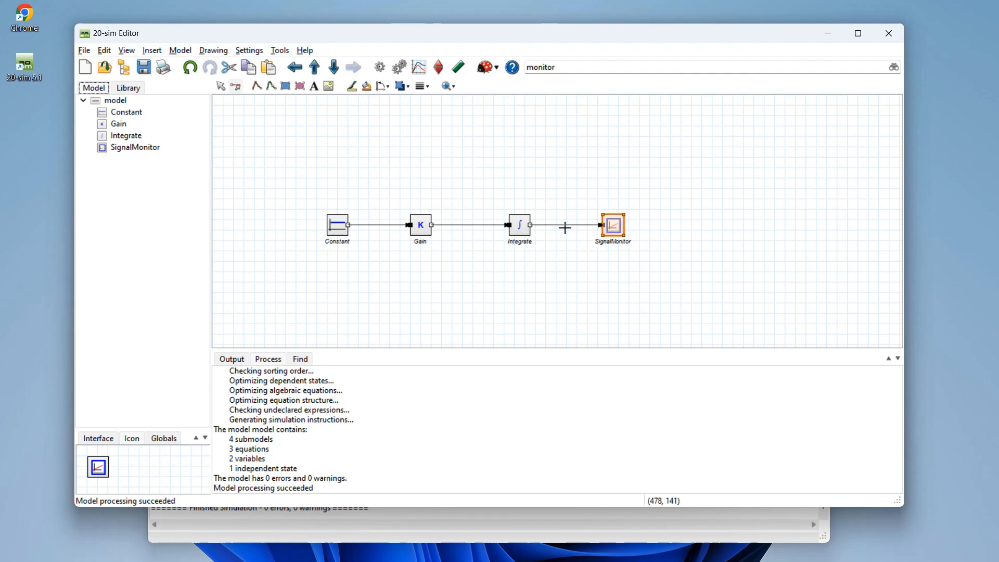
pyautogui.moveTo(239, 86)
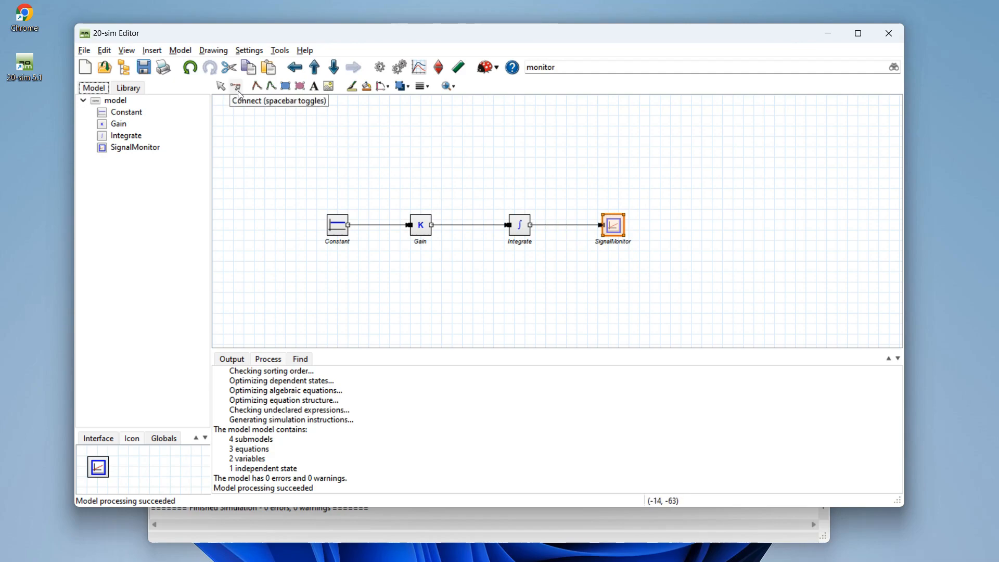
pyautogui.moveTo(565, 224)
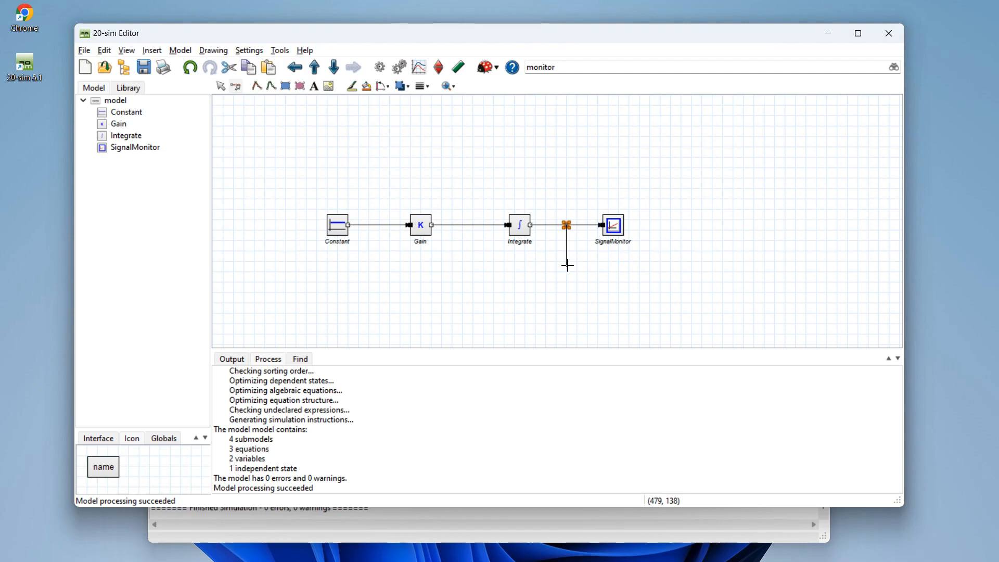
pyautogui.moveTo(565, 266); pyautogui.dragTo(388, 268)
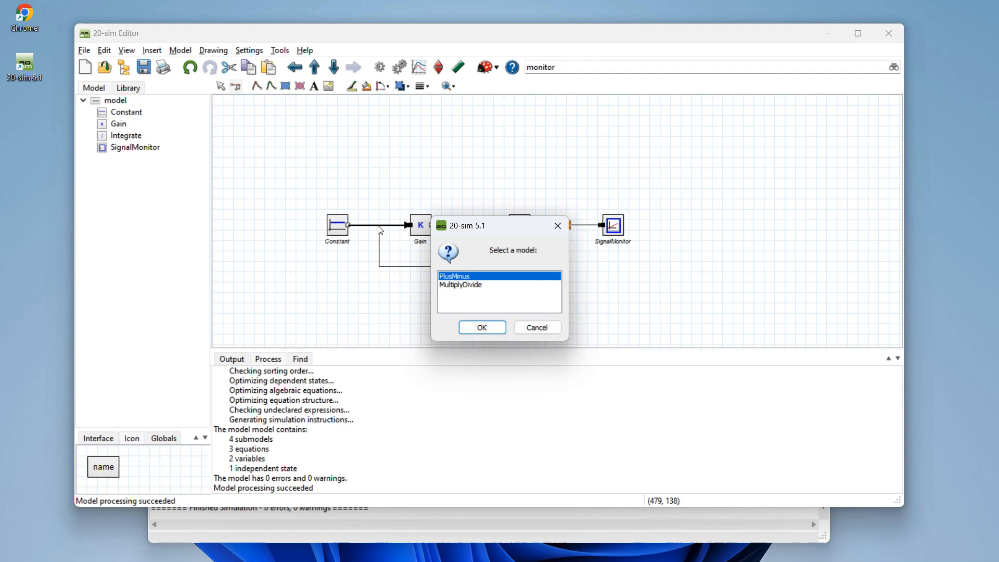
# Insert a PlusMinus junction and route the feedback to its minus input
pyautogui.click(481, 327)
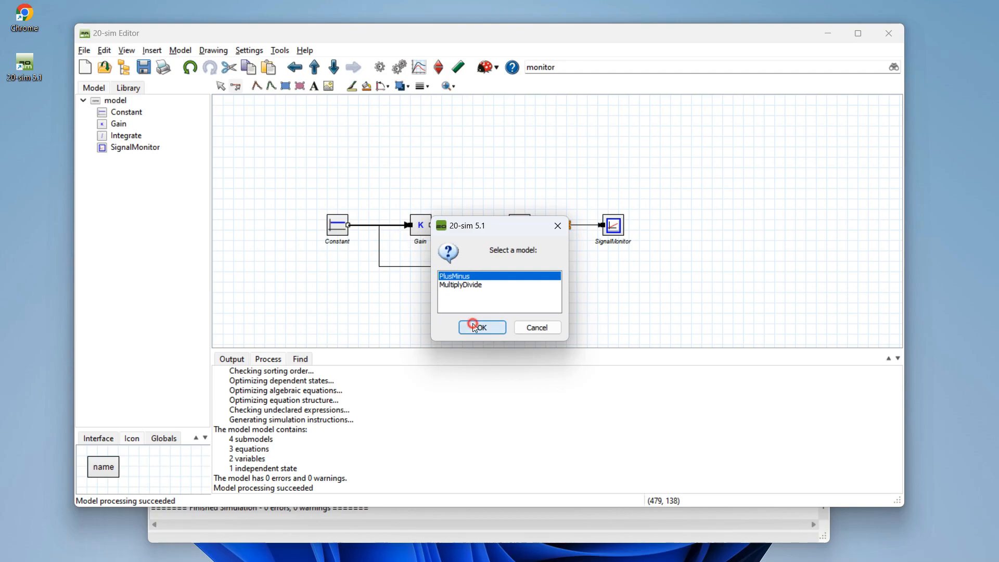
pyautogui.click(481, 327)
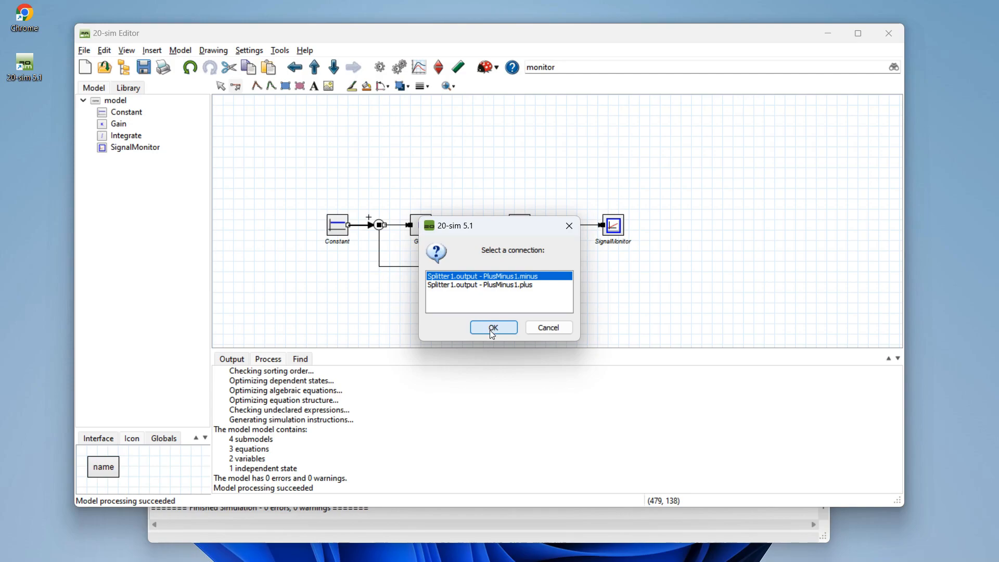
pyautogui.click(493, 327)
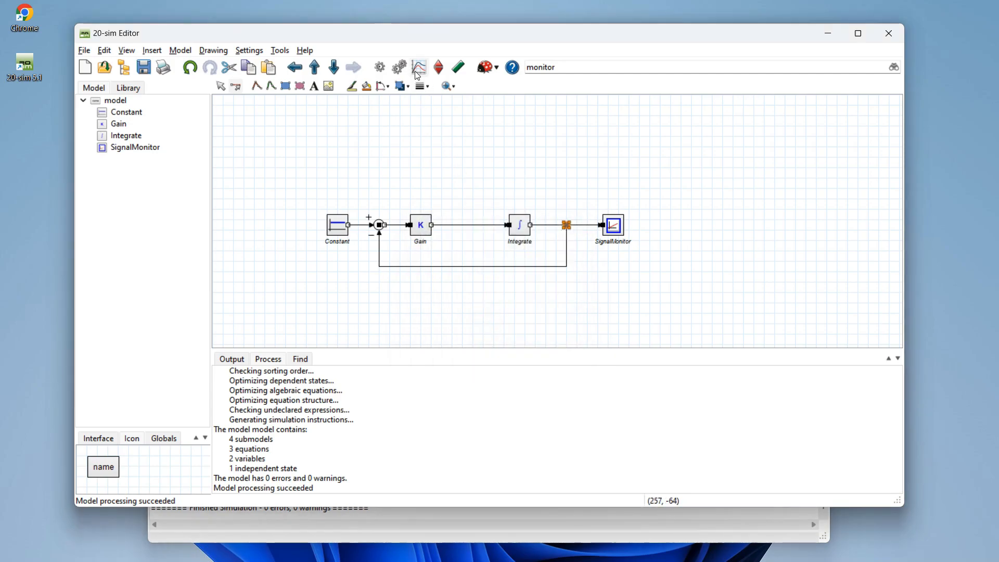
pyautogui.moveTo(399, 68)
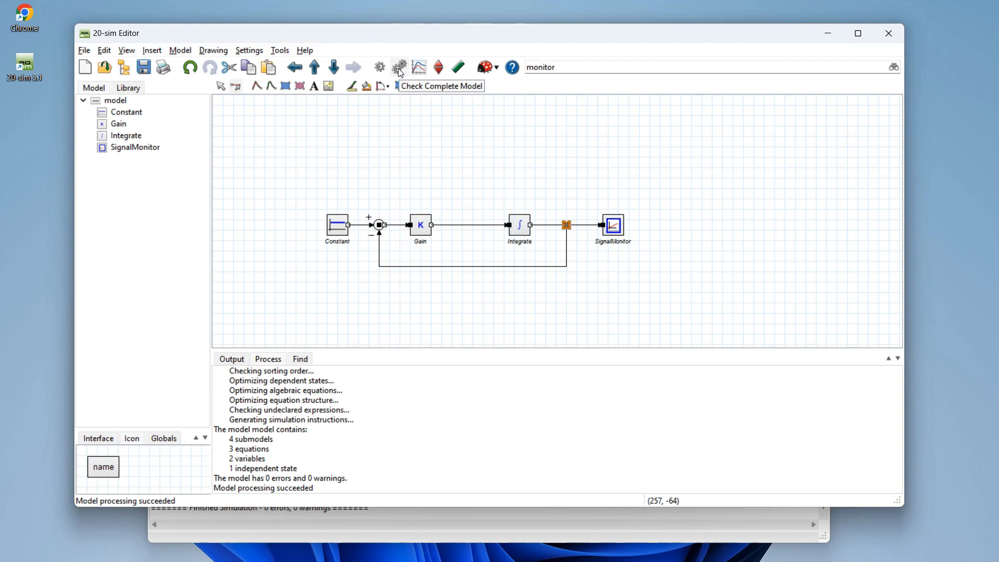
# Rerun the closed-loop simulation, showing SignalMonitor leveling off near 1
pyautogui.click(399, 66)
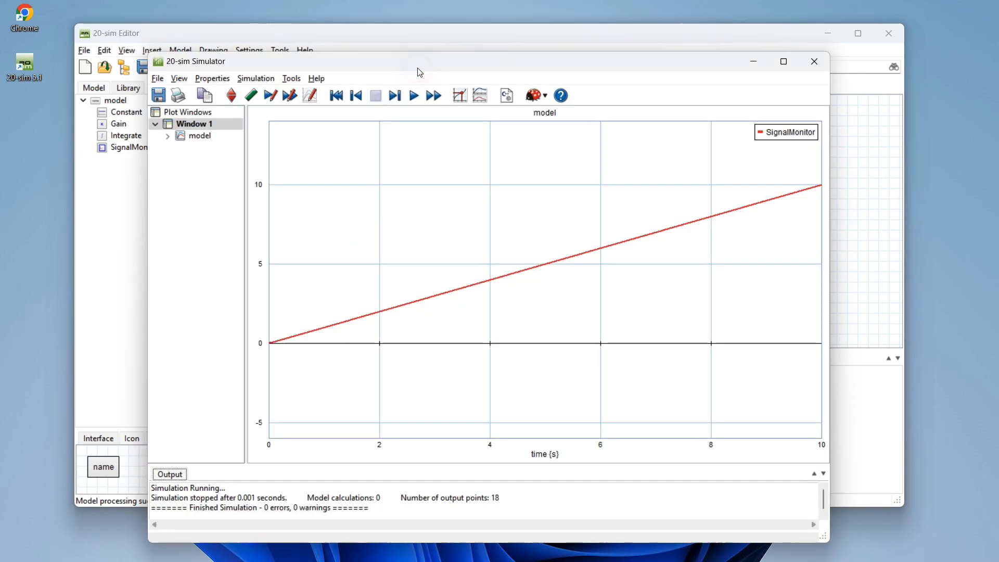
pyautogui.click(413, 95)
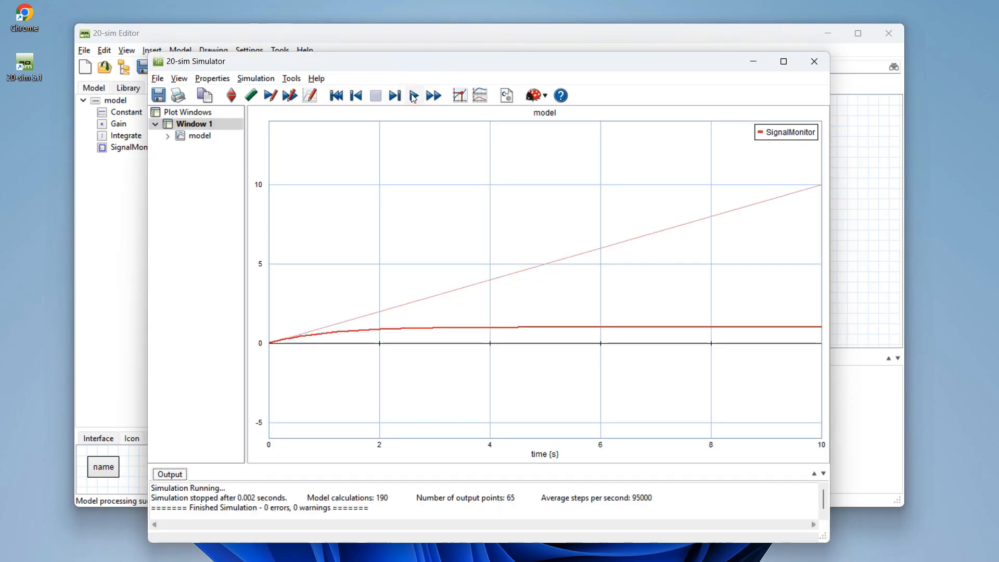
pyautogui.moveTo(414, 96)
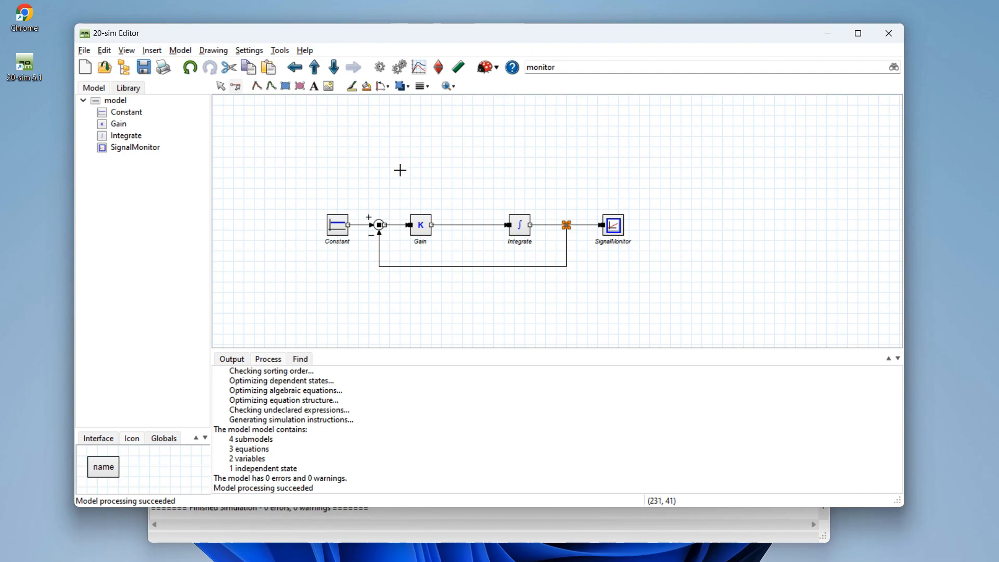
pyautogui.moveTo(532, 254)
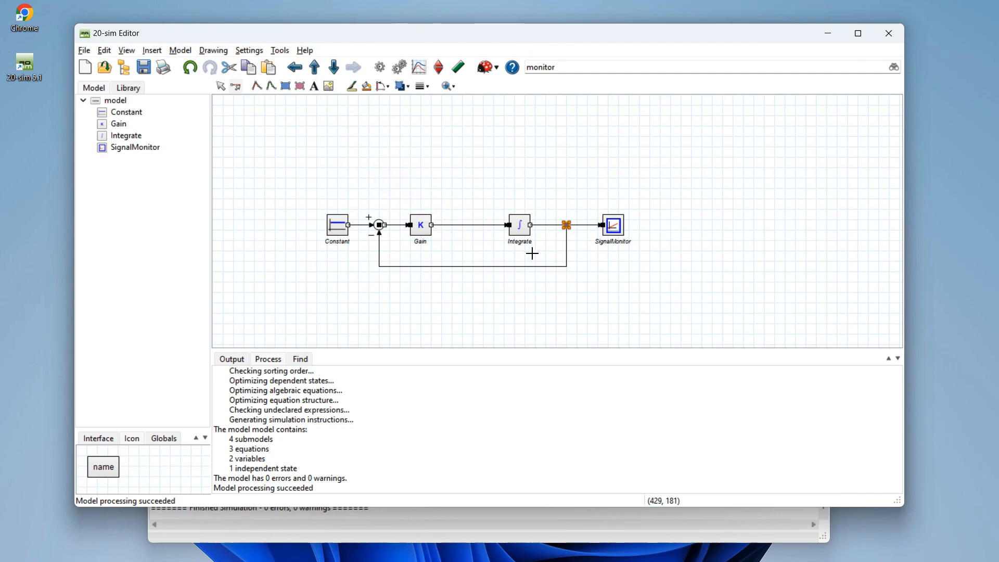
pyautogui.moveTo(259, 116)
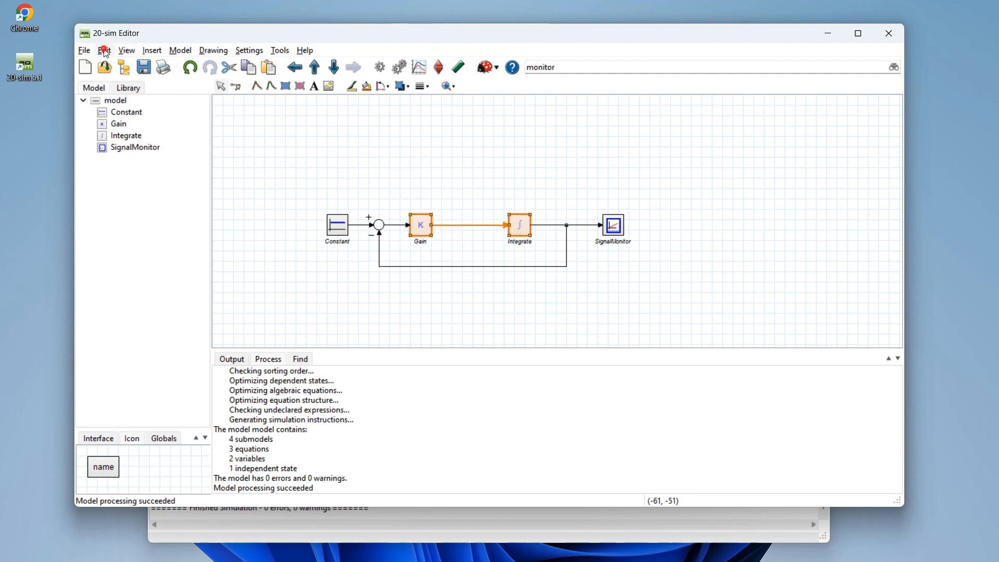
# Implode the Gain and Integrate blocks into Submodel1 from the Edit menu
pyautogui.click(102, 50)
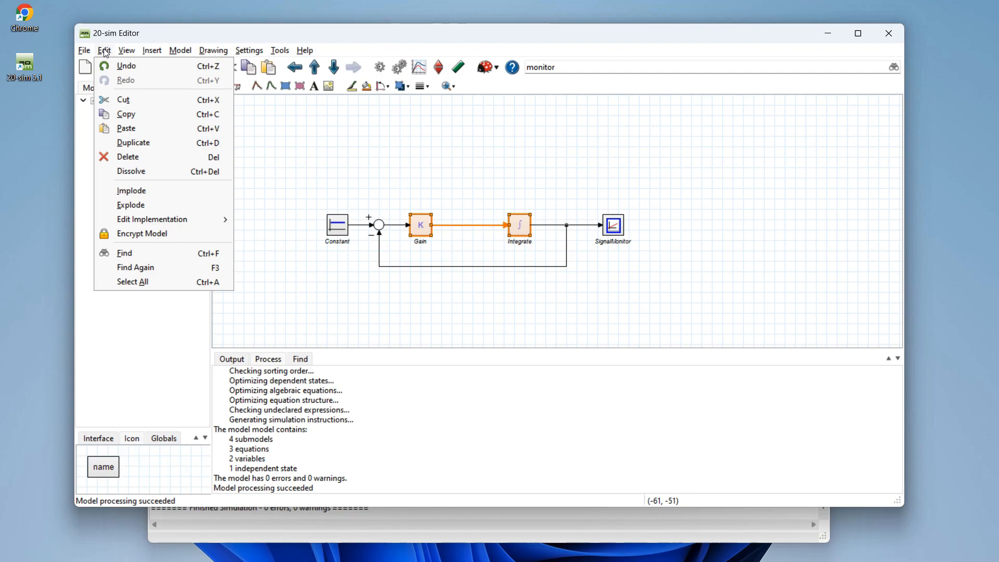
pyautogui.moveTo(131, 191)
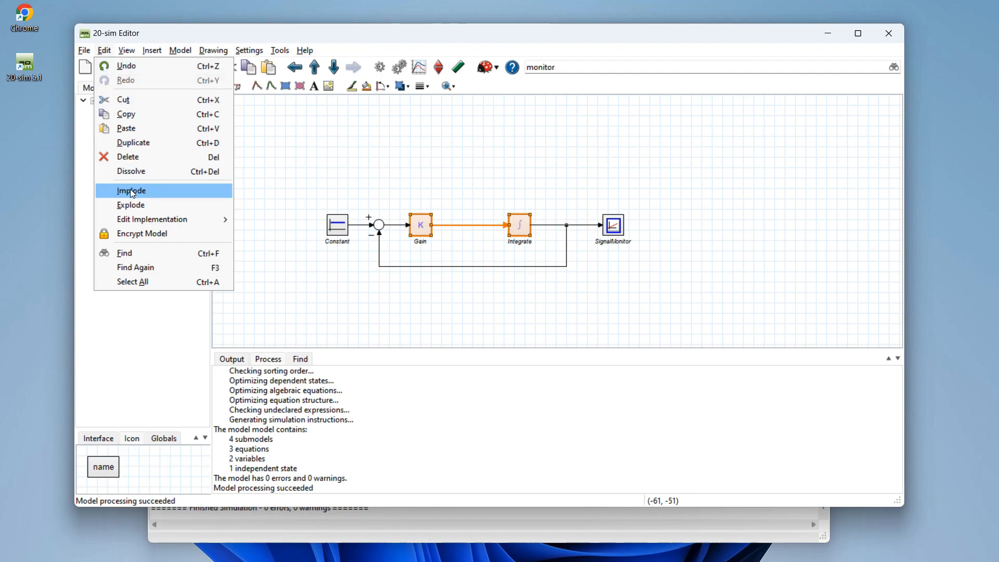
pyautogui.click(131, 191)
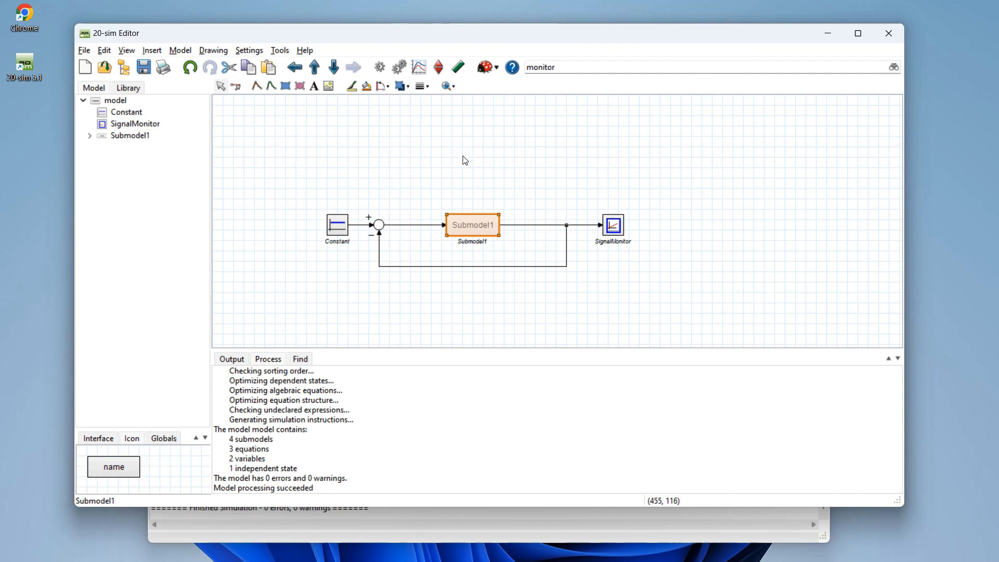
pyautogui.moveTo(471, 234)
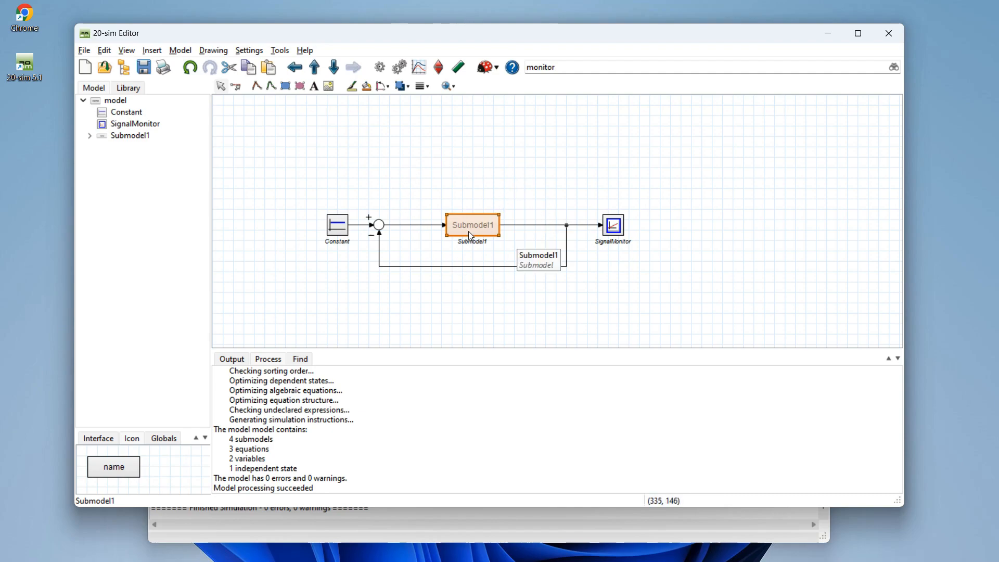
pyautogui.moveTo(333, 66)
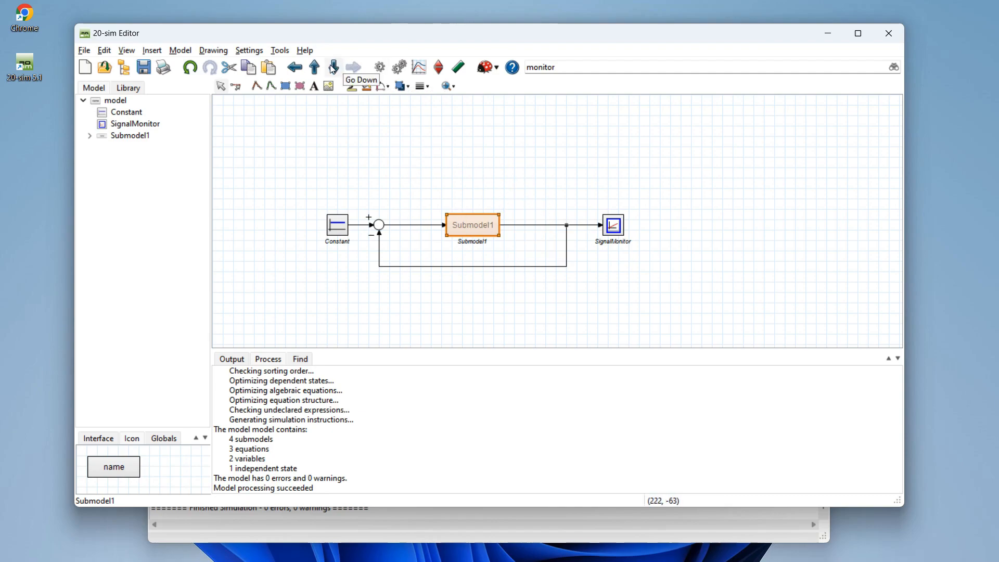
pyautogui.click(334, 67)
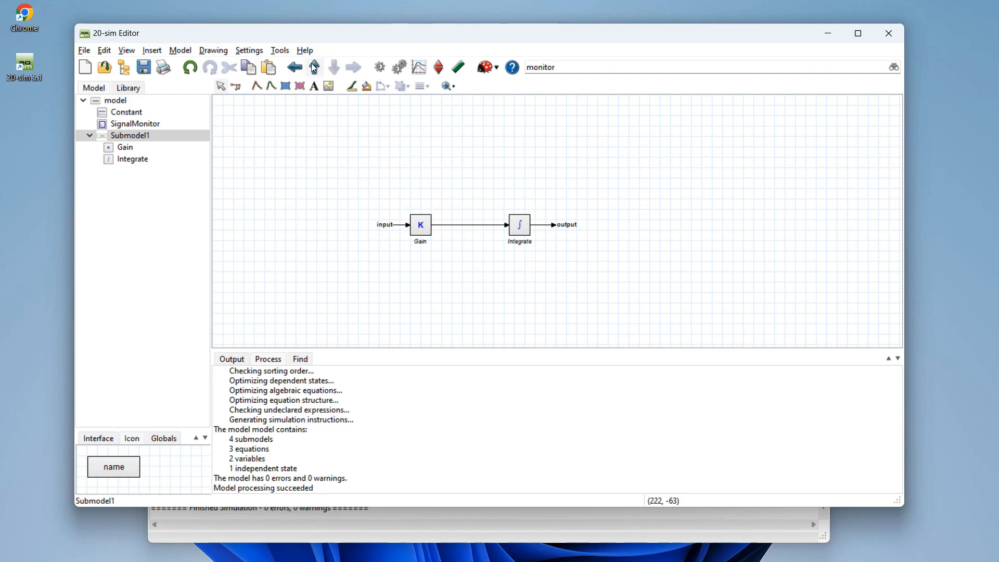
pyautogui.click(315, 68)
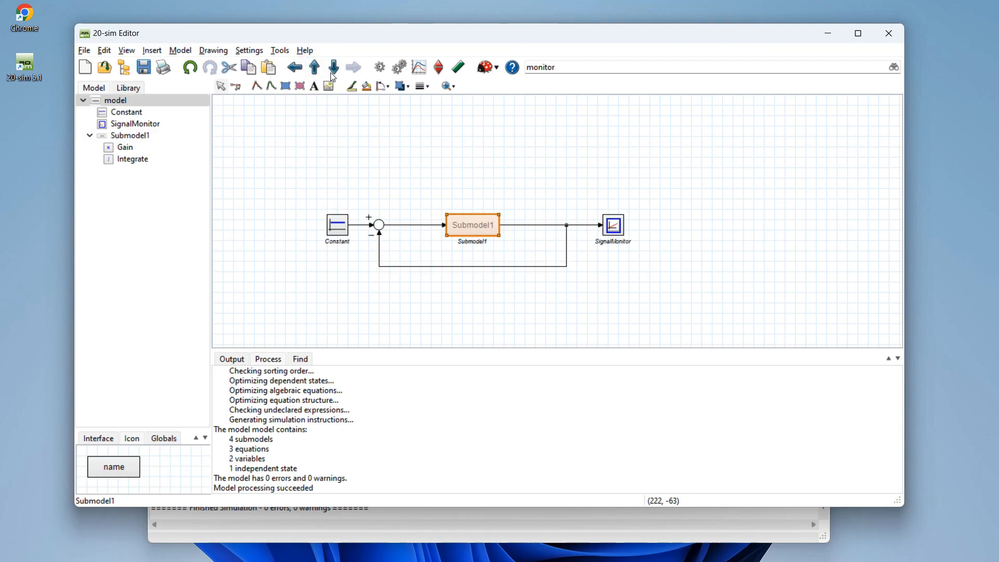
pyautogui.moveTo(320, 68)
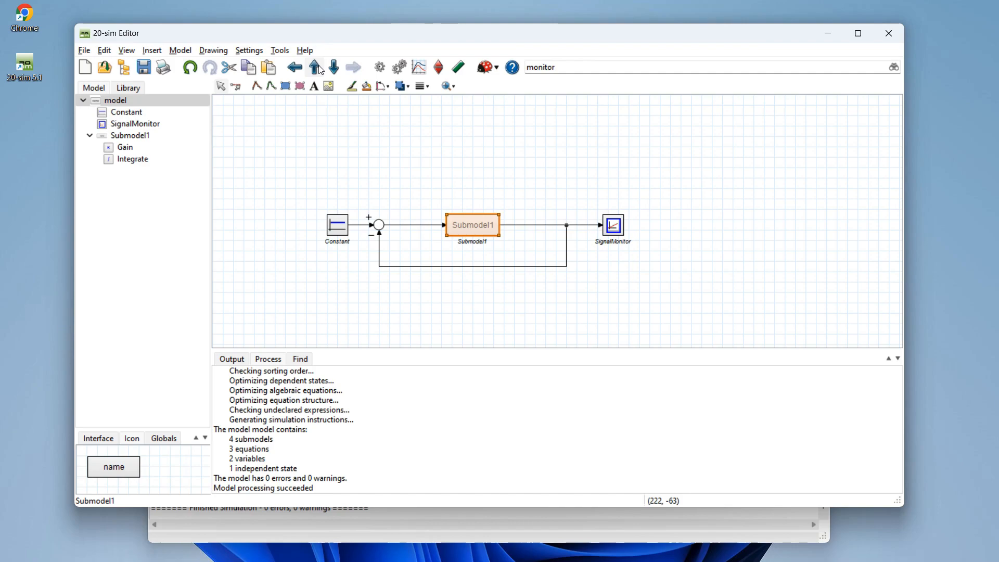
pyautogui.moveTo(227, 92)
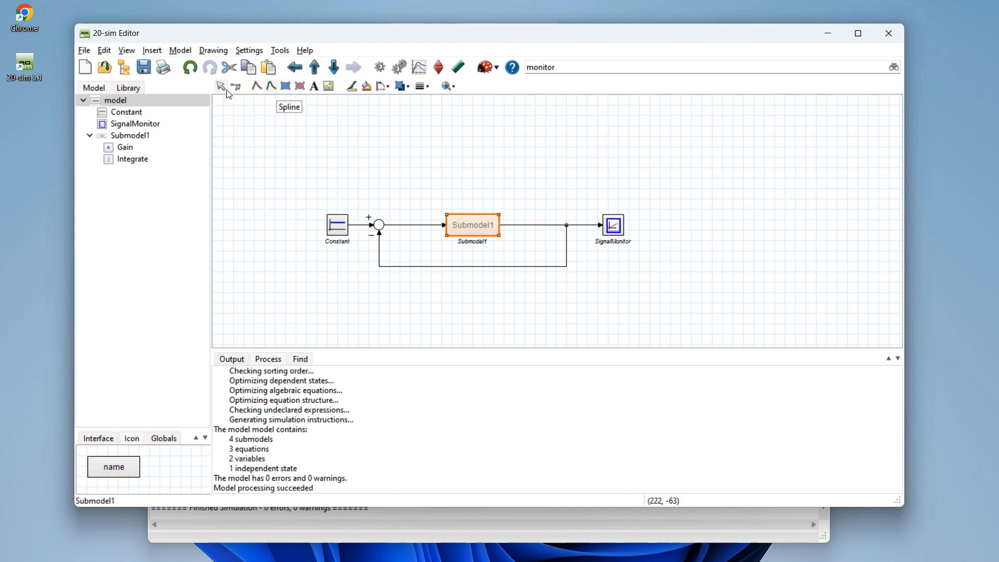
pyautogui.moveTo(120, 120)
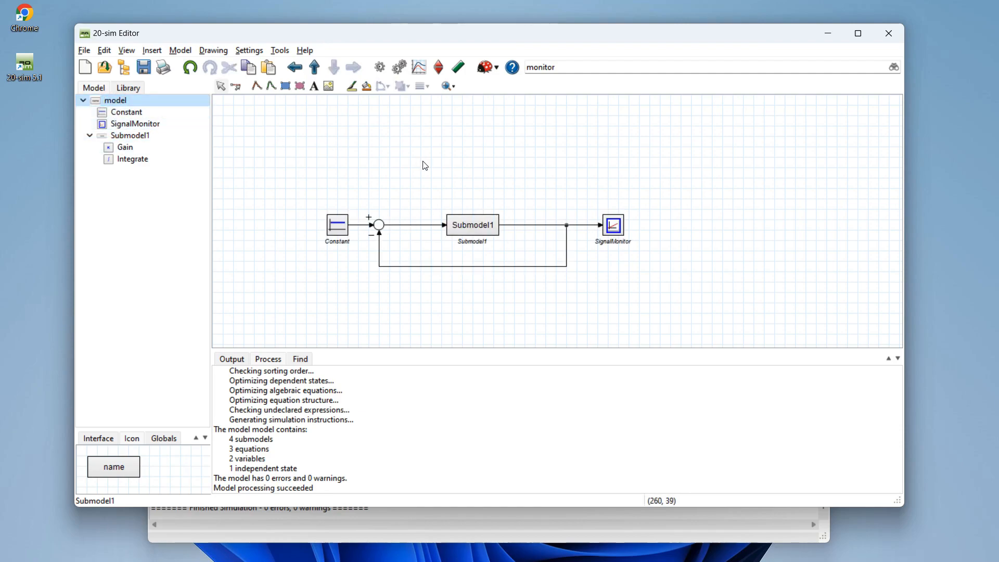
pyautogui.moveTo(426, 166)
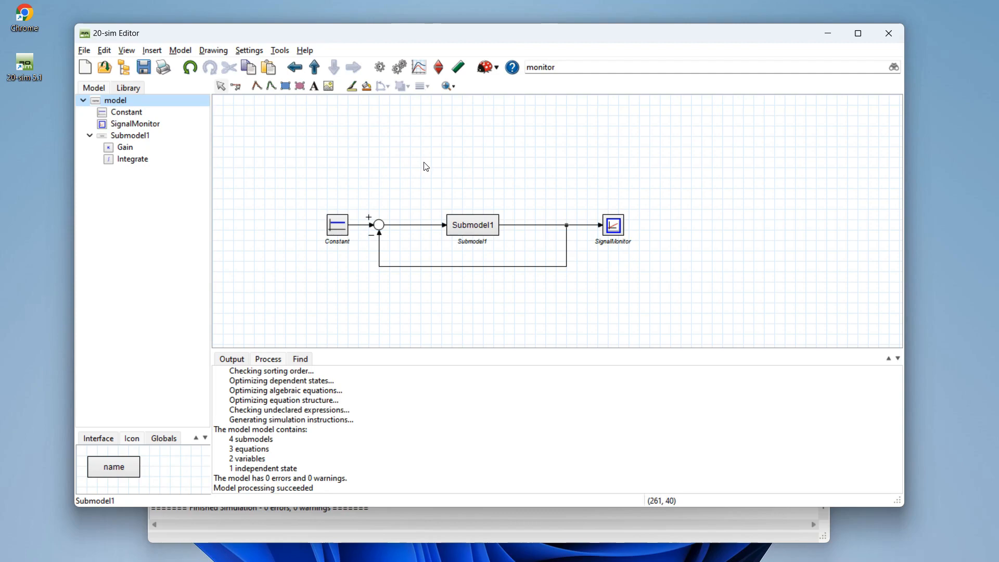
pyautogui.moveTo(433, 160)
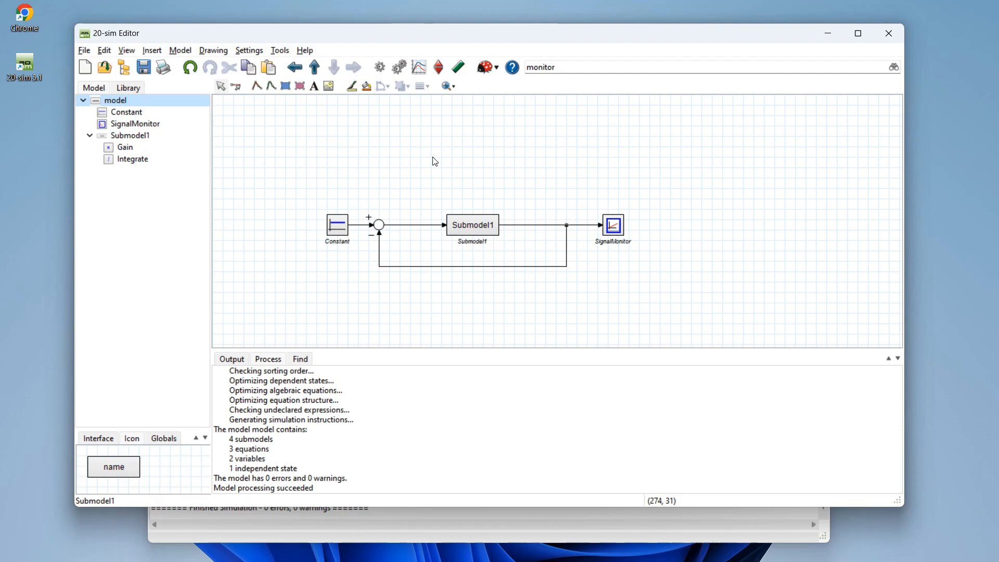